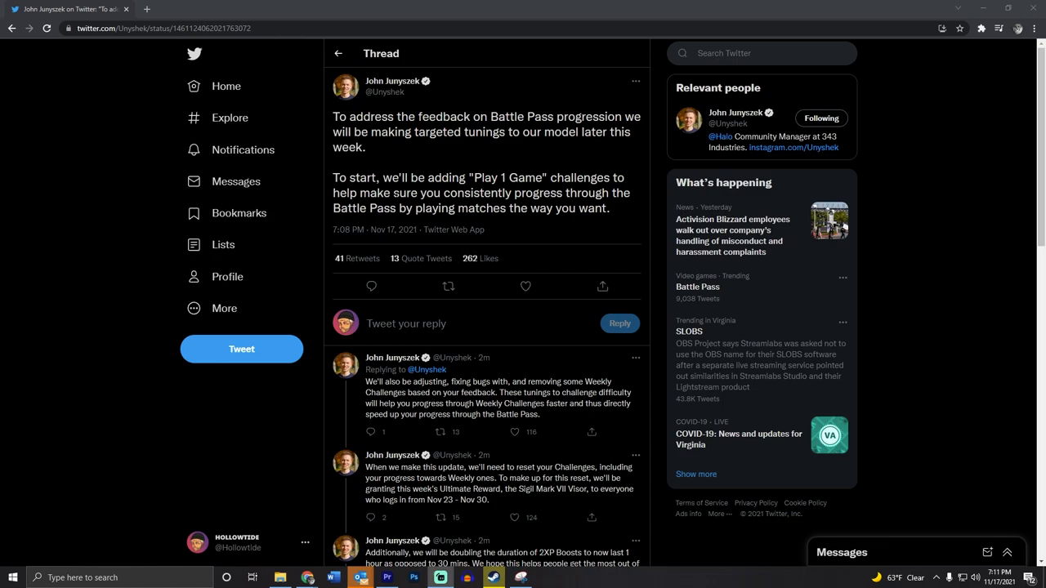
- Scroll through the Battle Pass thread to the challenge-reset and 2XP Boost replies
click(448, 286)
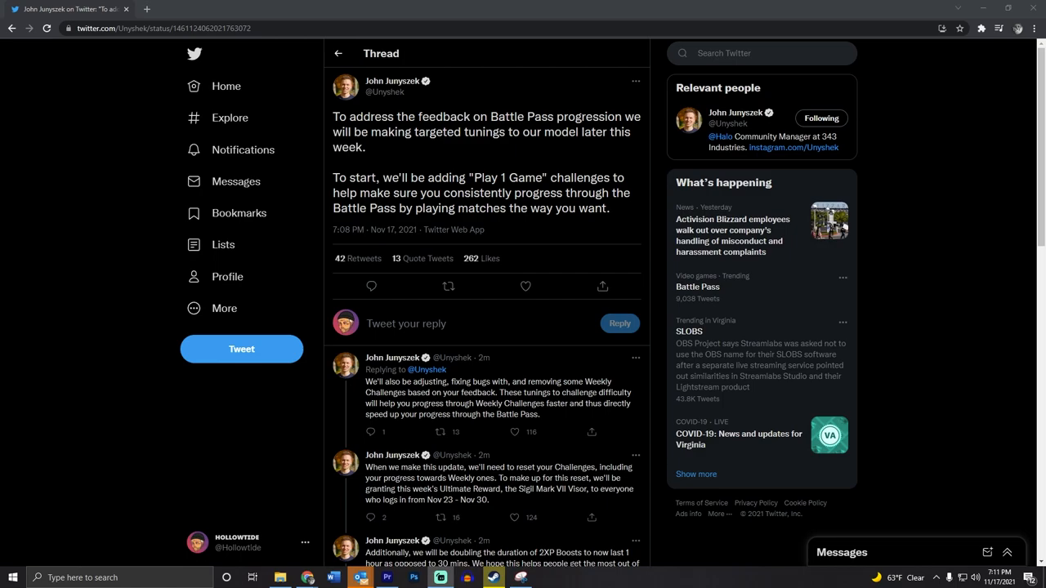
scroll(down, 3)
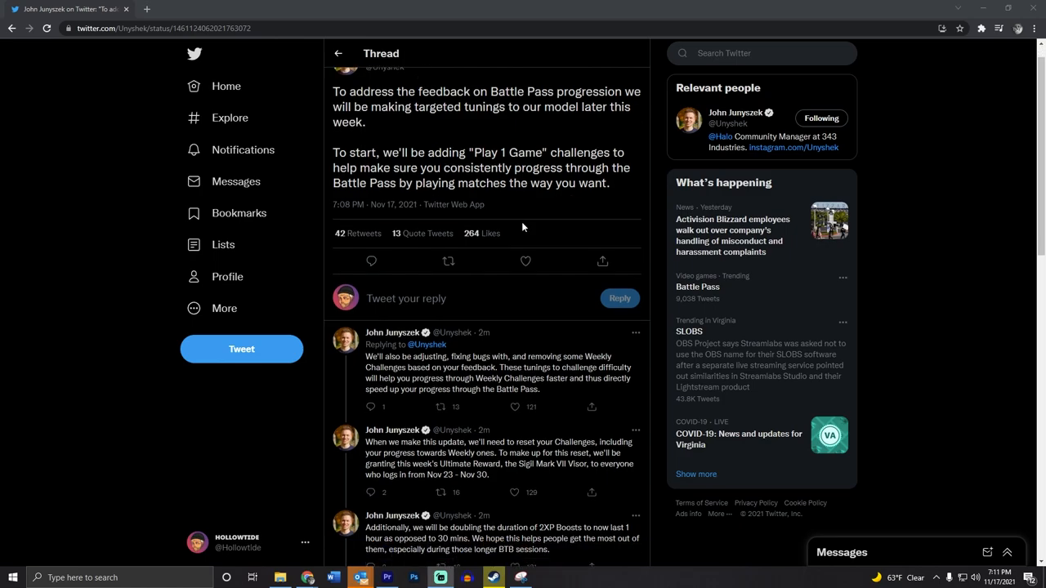
scroll(down, 3)
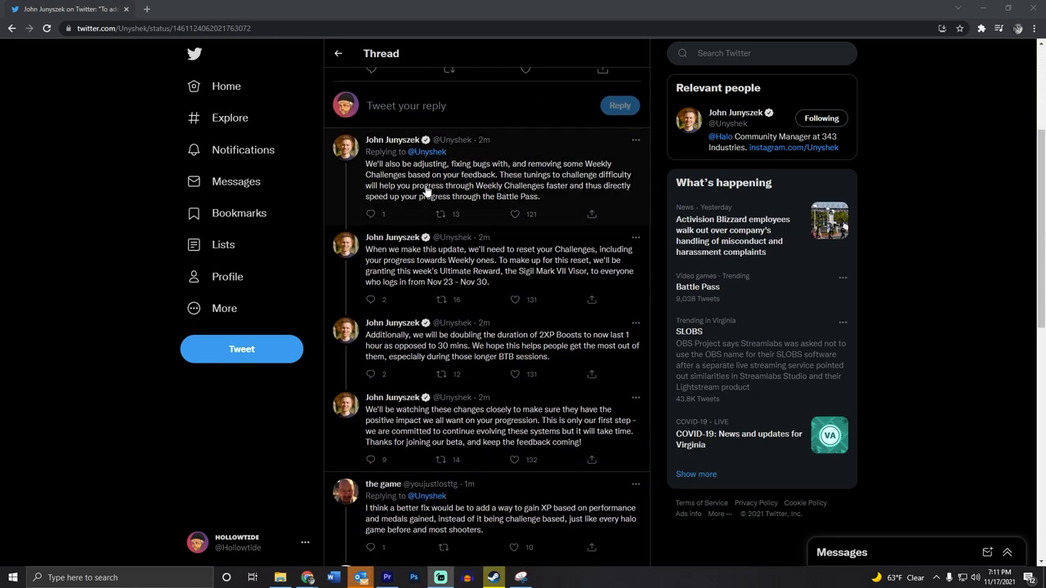
click(513, 214)
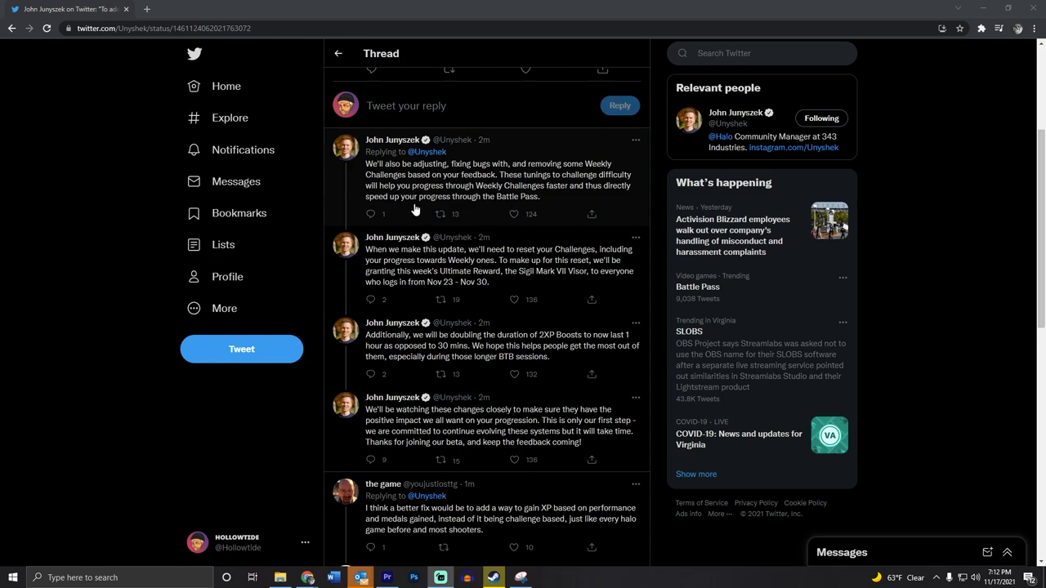
mouse_move(391, 322)
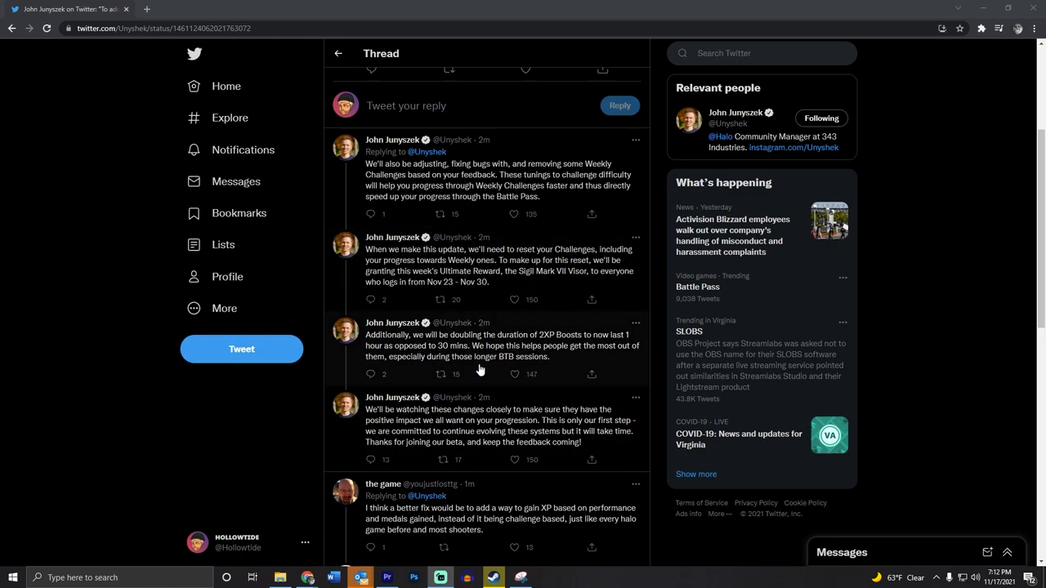
mouse_move(548, 344)
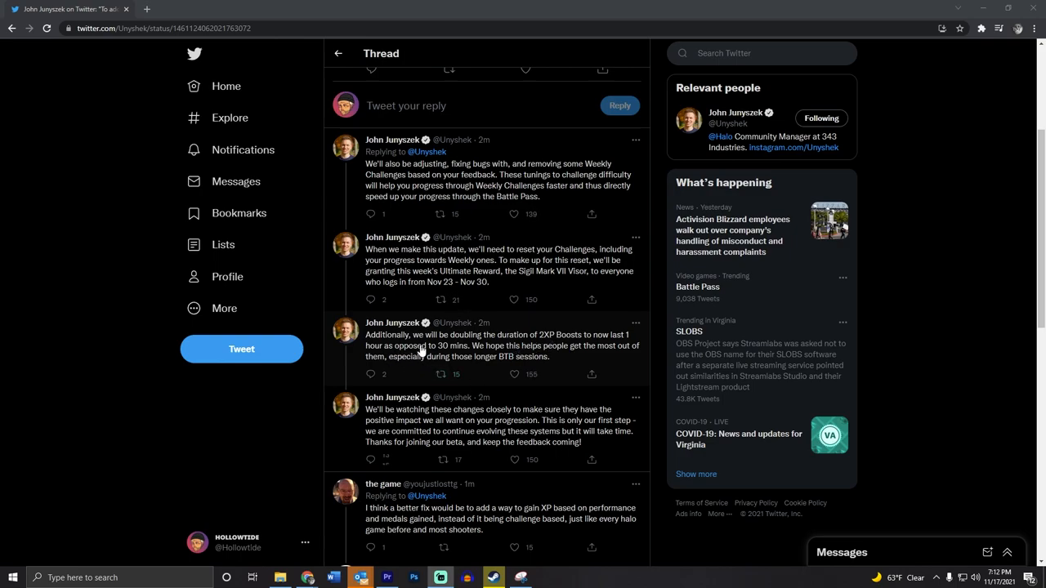
scroll(down, 3)
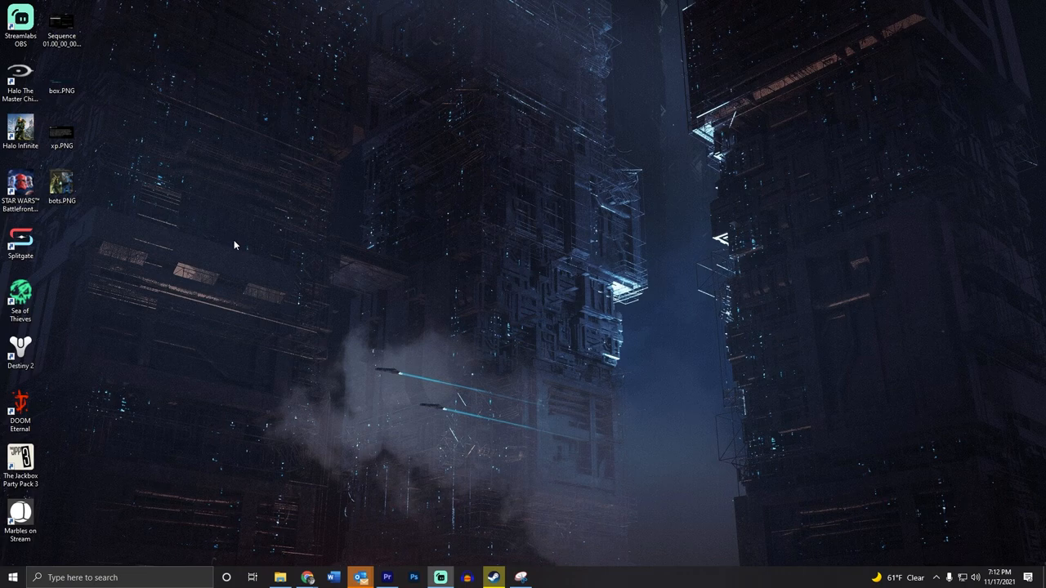
mouse_move(198, 257)
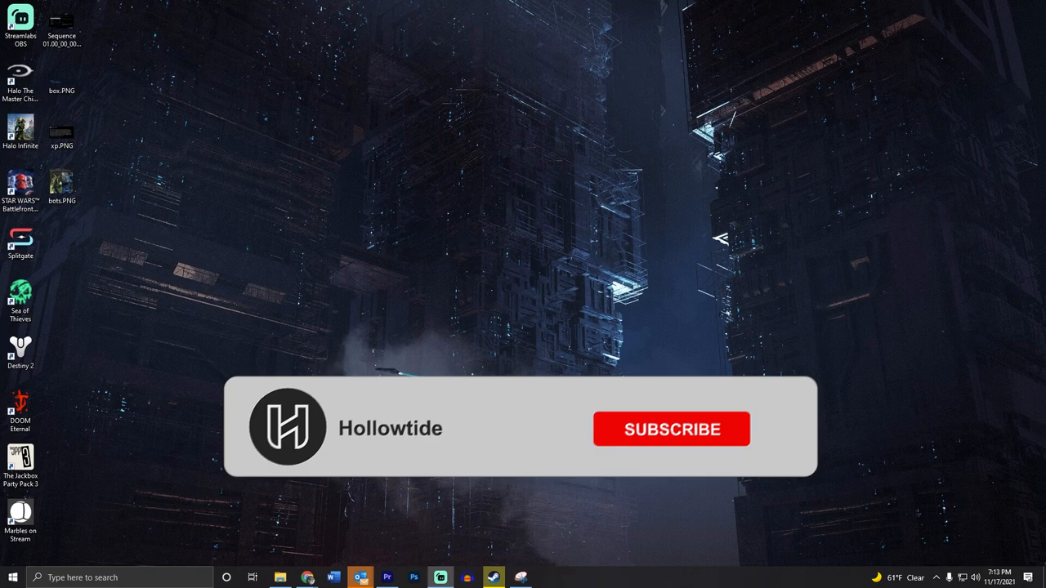
- Close the Chrome window to reveal the Windows desktop
click(671, 429)
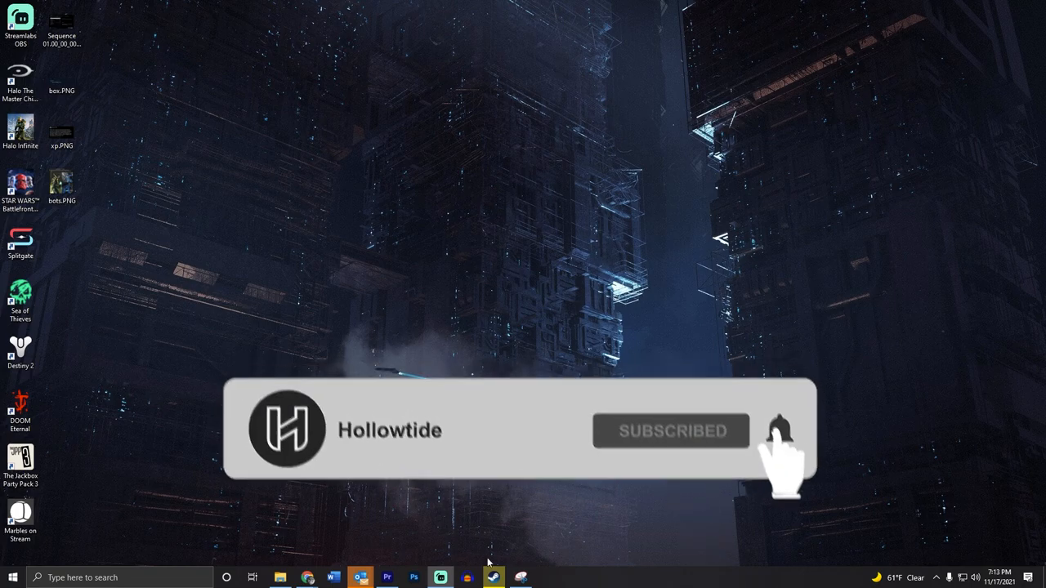